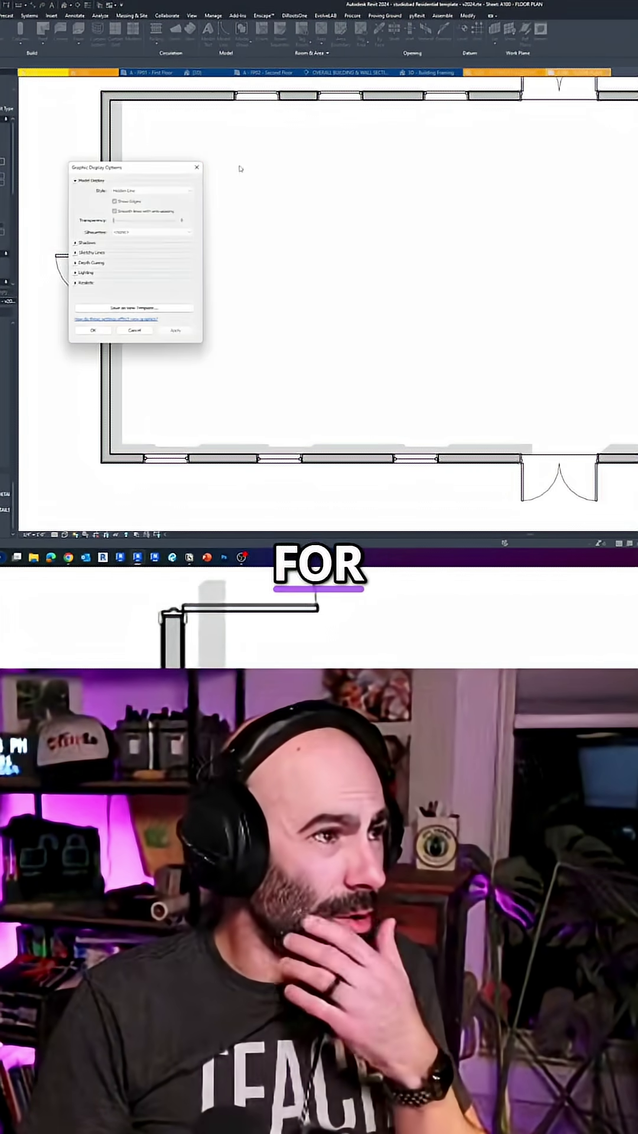
# Close Graphic Display Options and switch to the A - FP01 - First Floor plan view
pyautogui.click(92, 331)
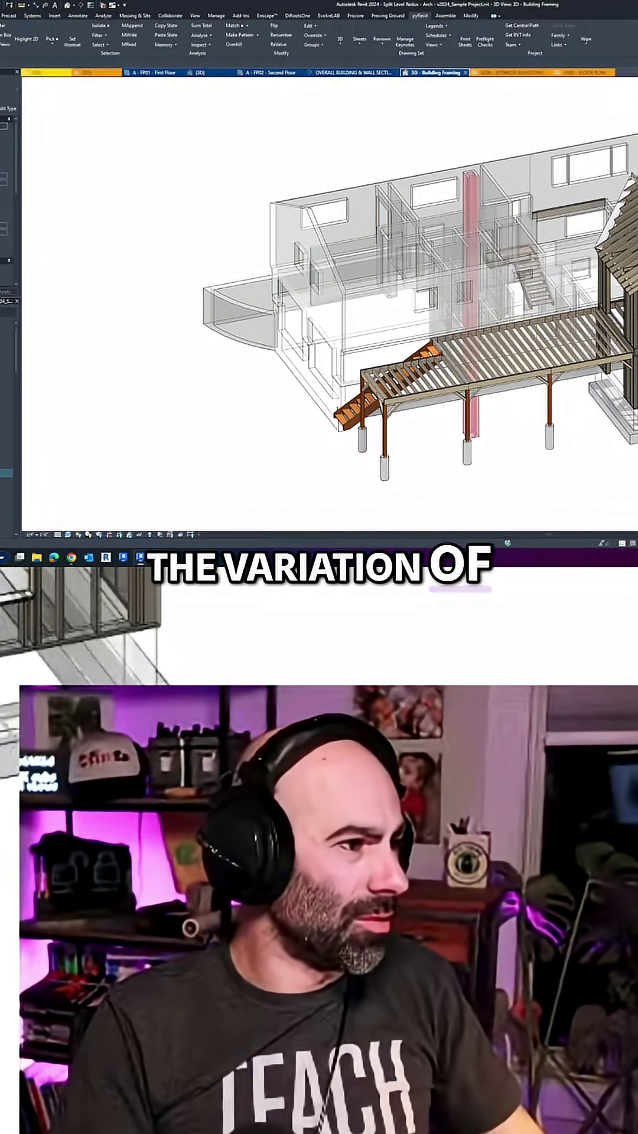
pyautogui.click(152, 73)
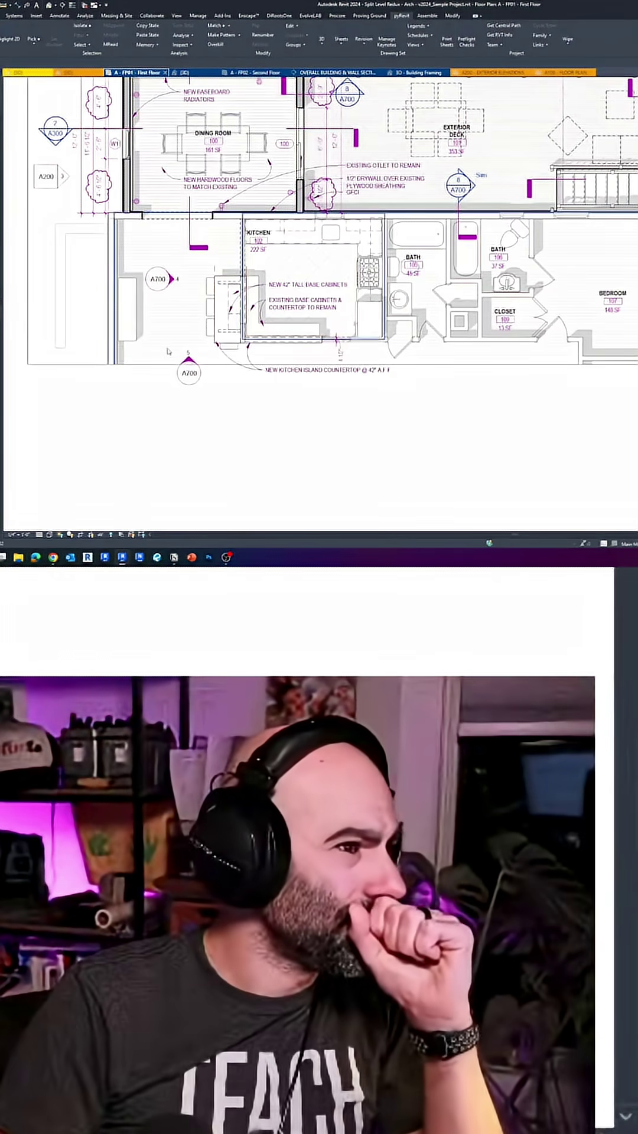